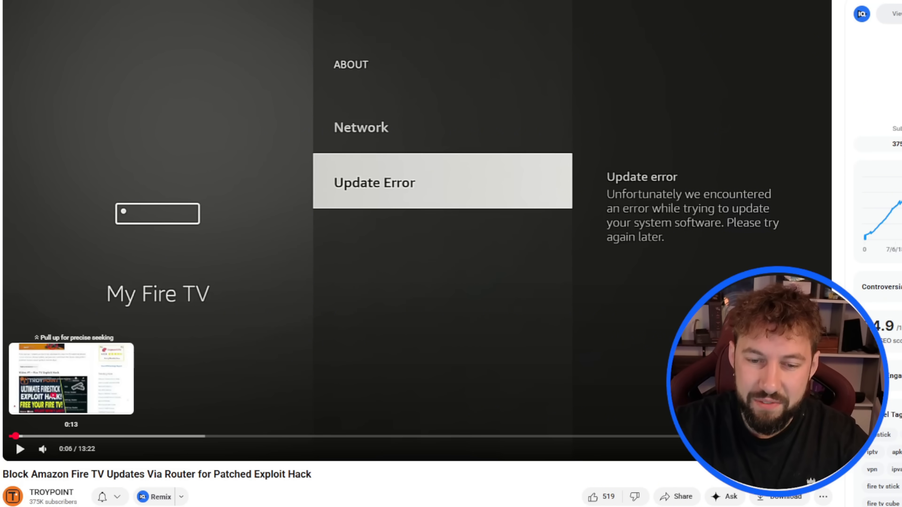
# Resume the Fire TV update-blocking video so it plays on to the ASUS router dashboard.
pyautogui.click(32, 436)
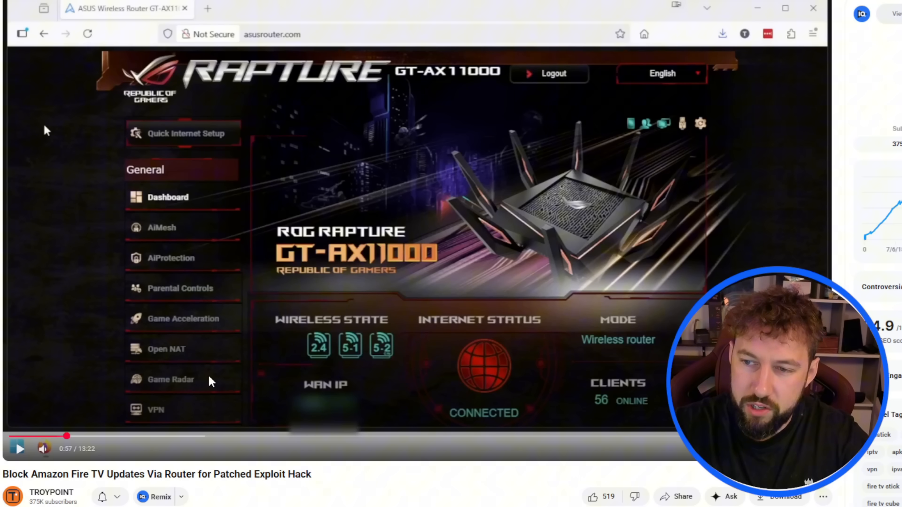
pyautogui.moveTo(75, 439)
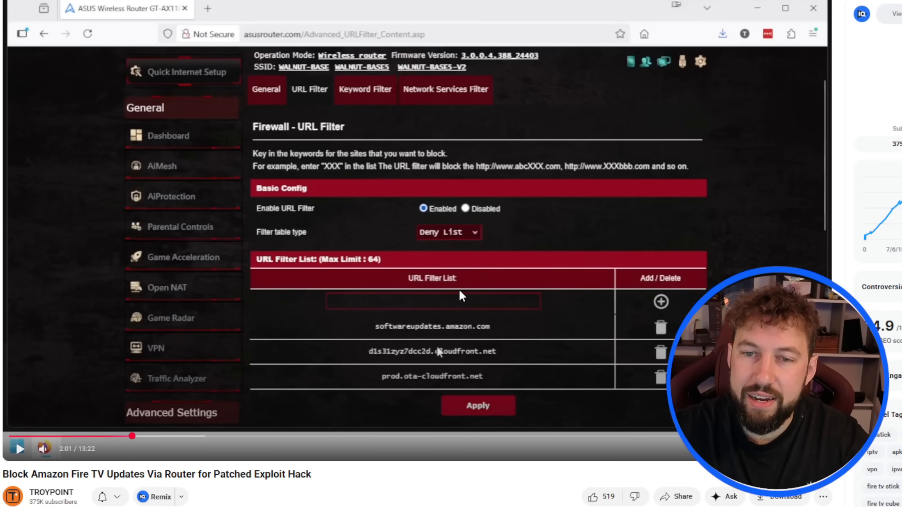
pyautogui.moveTo(466, 223)
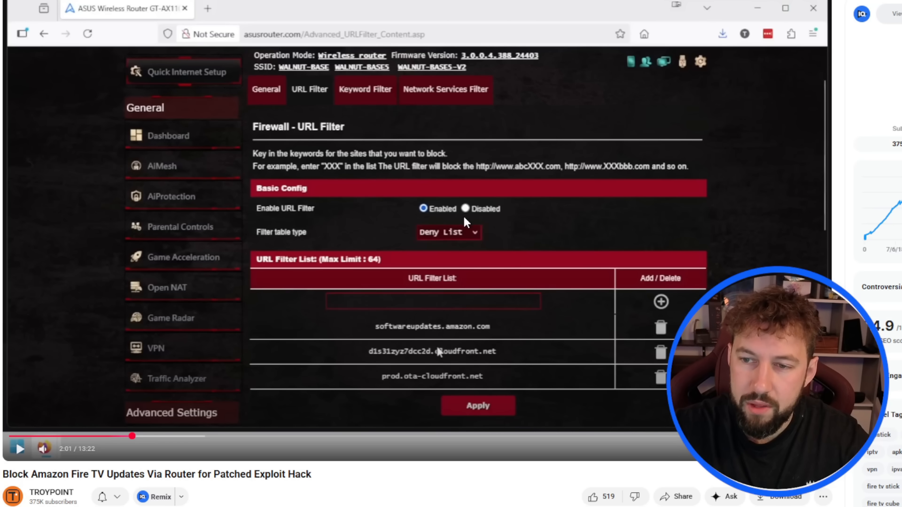
pyautogui.moveTo(421, 314)
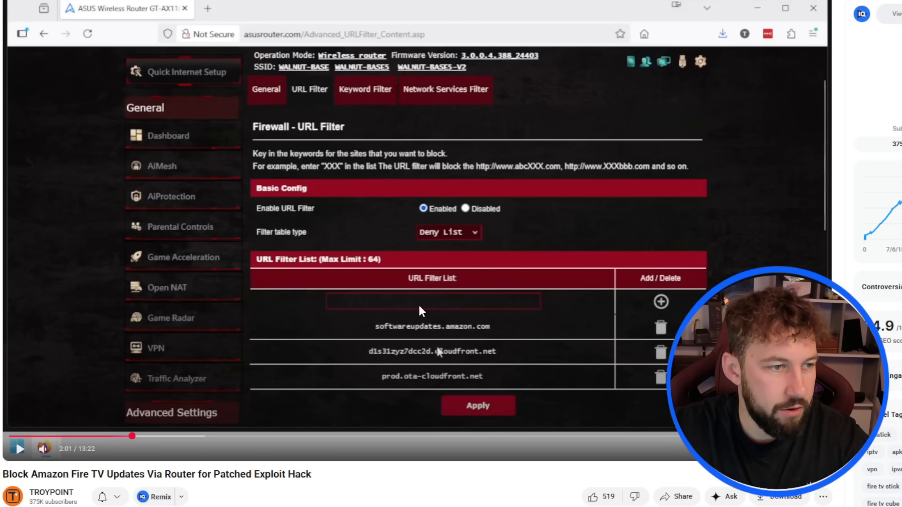
pyautogui.moveTo(394, 411)
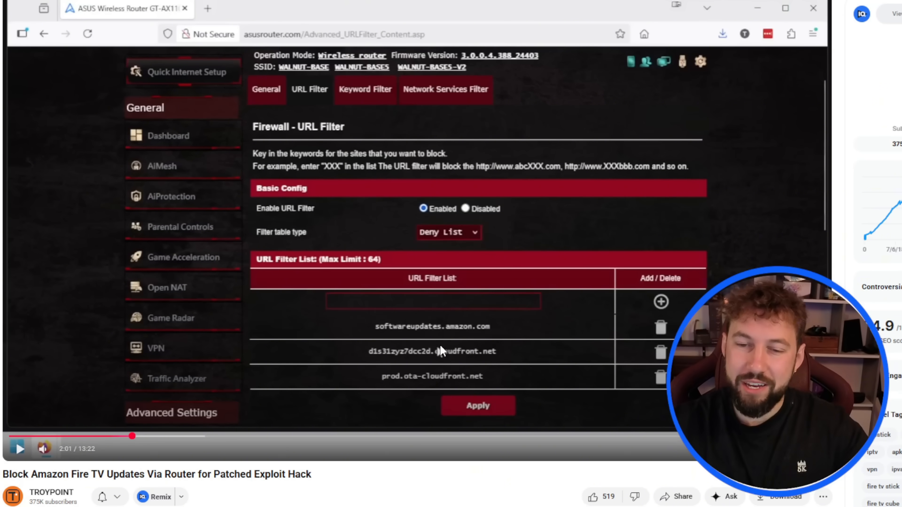
pyautogui.moveTo(536, 333)
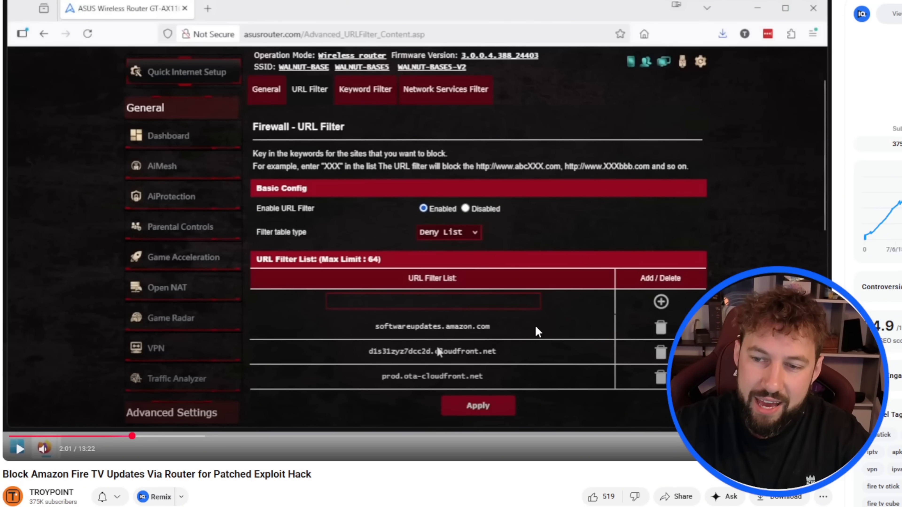
pyautogui.moveTo(294, 393)
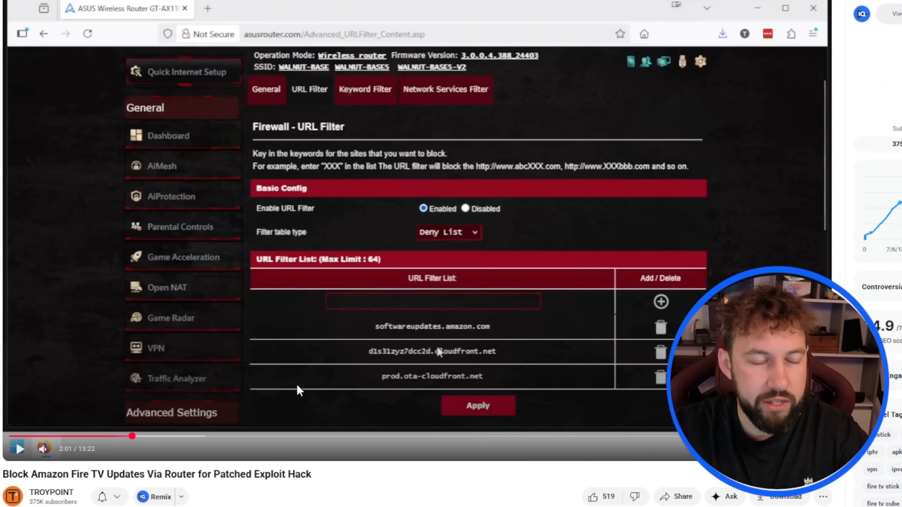
pyautogui.moveTo(431, 308)
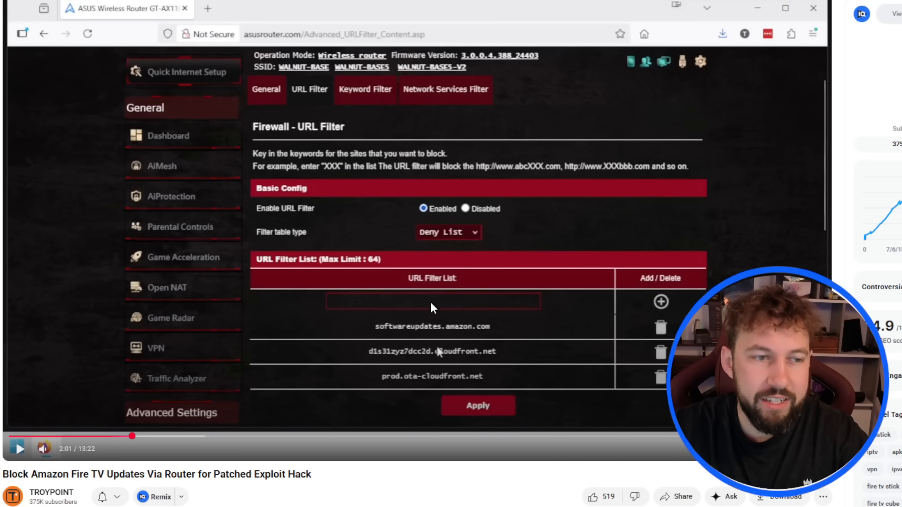
pyautogui.moveTo(441, 312)
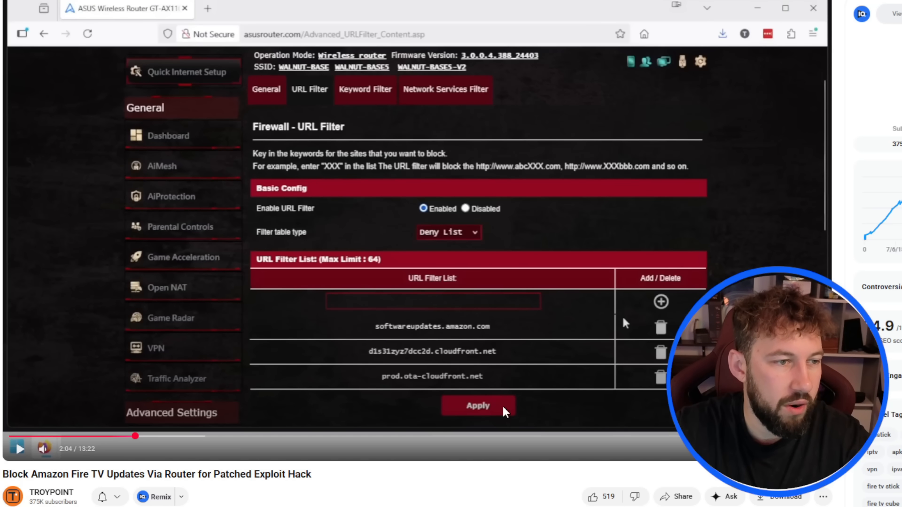
pyautogui.moveTo(501, 339)
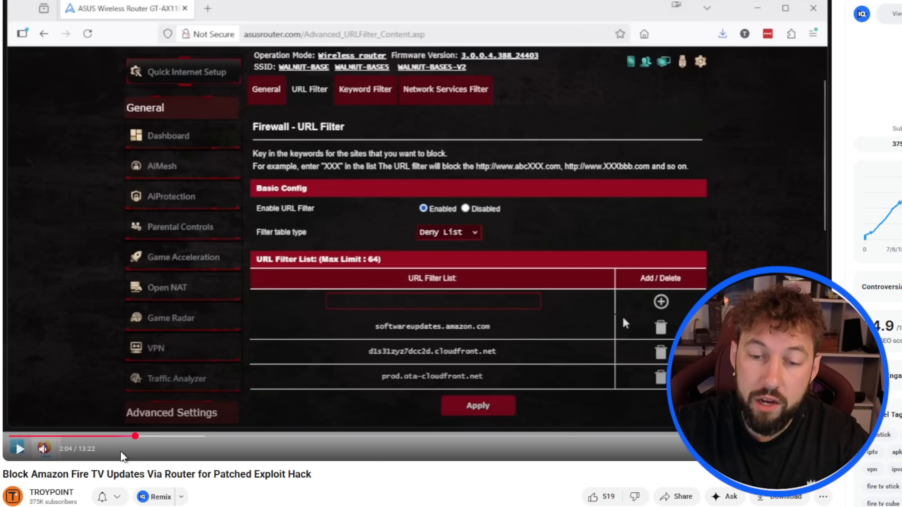
# Scrub the video forward to about 4:29, the Fire TV Cube About screen with its Fire OS version.
pyautogui.moveTo(136, 435); pyautogui.dragTo(198, 437)
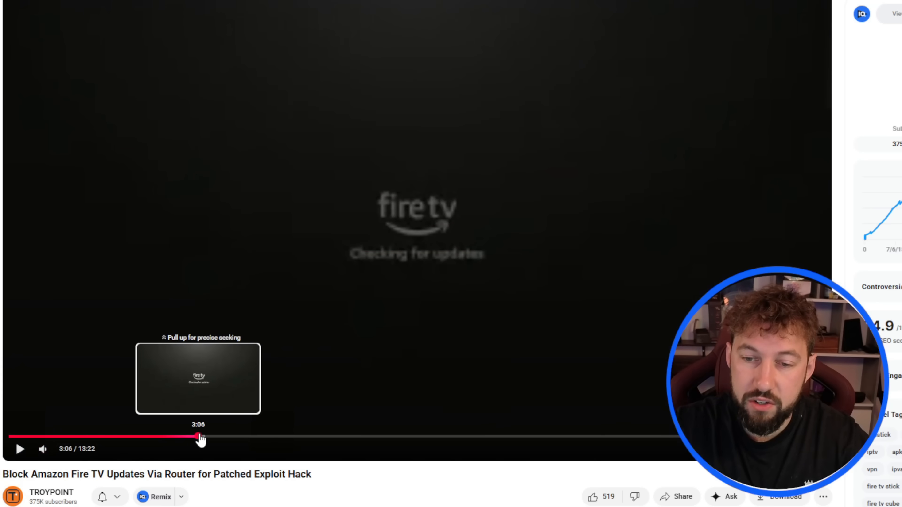
pyautogui.moveTo(198, 437); pyautogui.dragTo(224, 438)
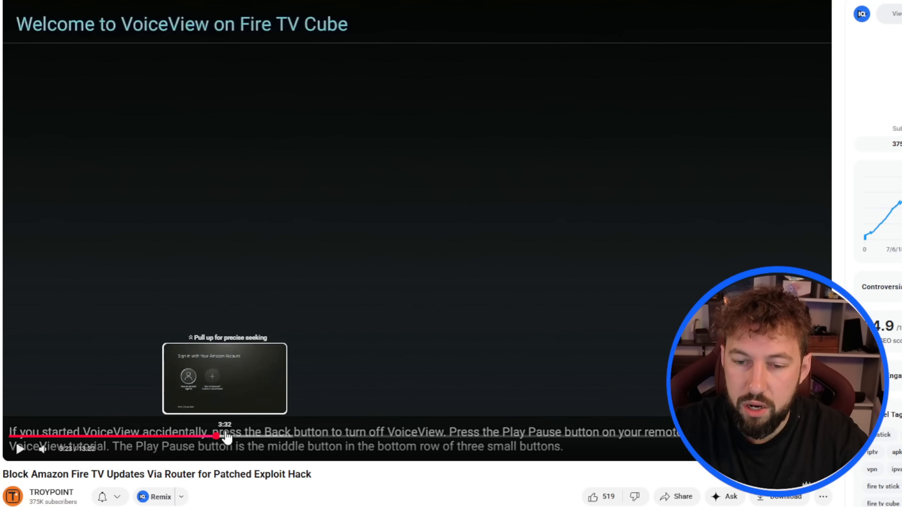
pyautogui.moveTo(220, 435); pyautogui.dragTo(257, 435)
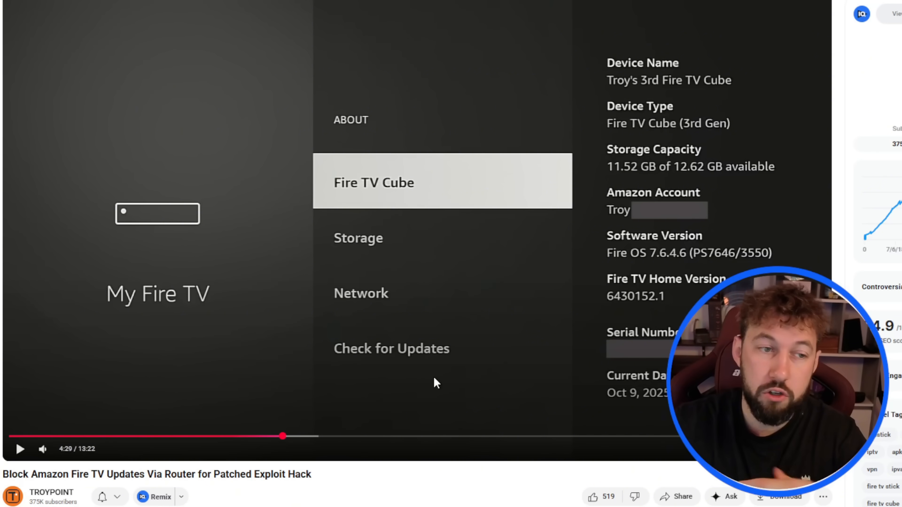
pyautogui.moveTo(423, 395)
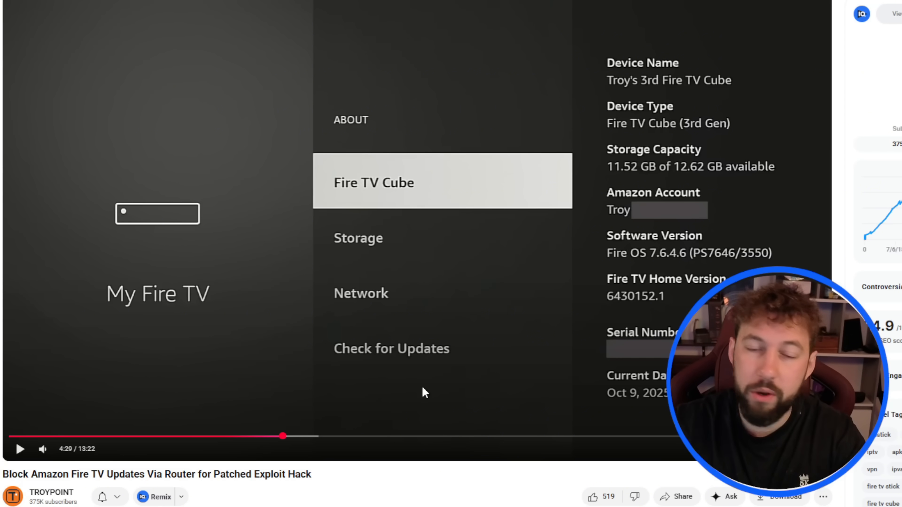
pyautogui.moveTo(283, 436)
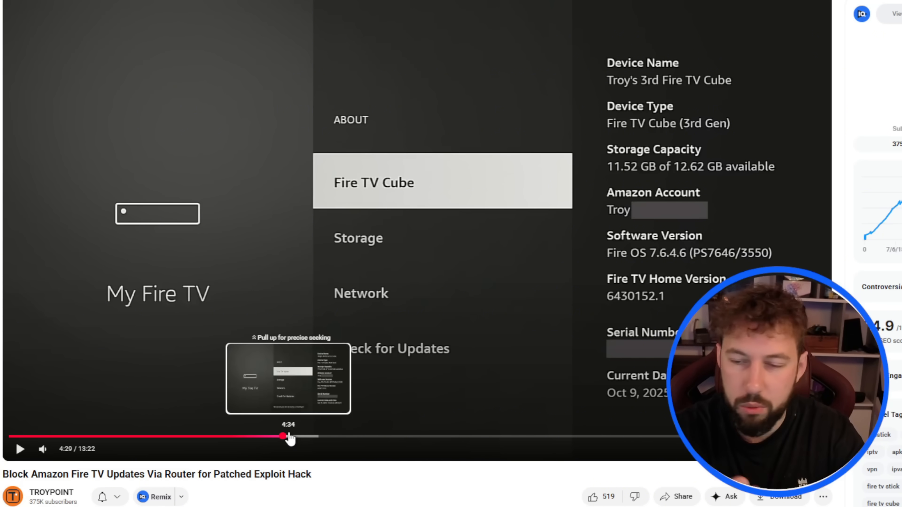
# Scrub ahead through 4:49, 5:40, 6:51 and 8:25 to about 9:05, the Fire TV network details screen.
pyautogui.moveTo(282, 436); pyautogui.dragTo(304, 435)
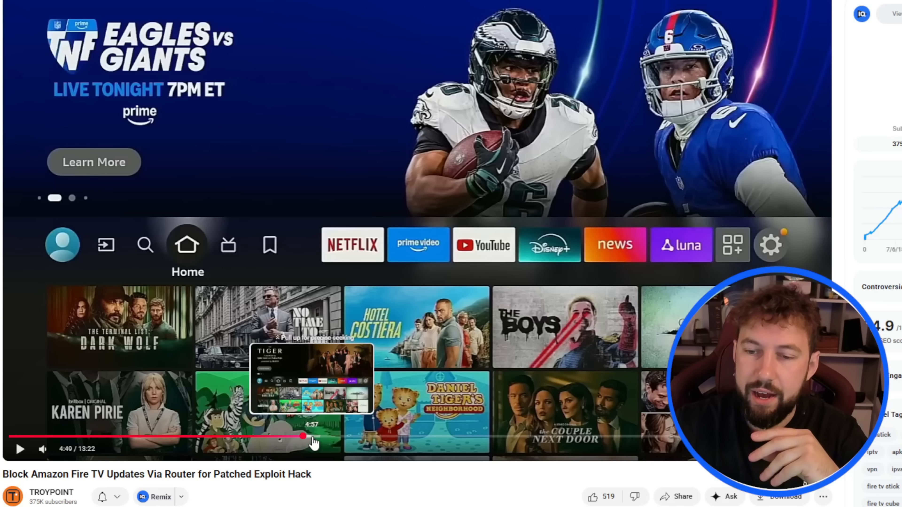
pyautogui.moveTo(304, 436); pyautogui.dragTo(356, 435)
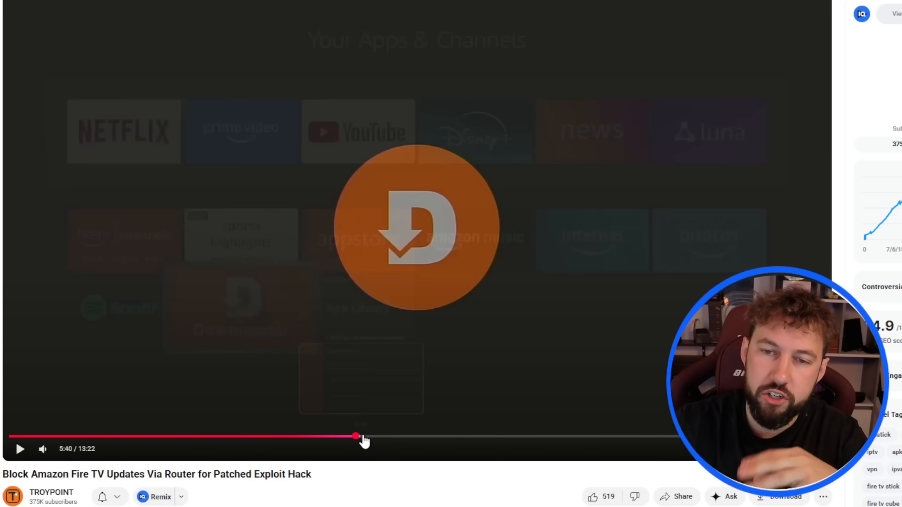
pyautogui.moveTo(357, 437); pyautogui.dragTo(402, 437)
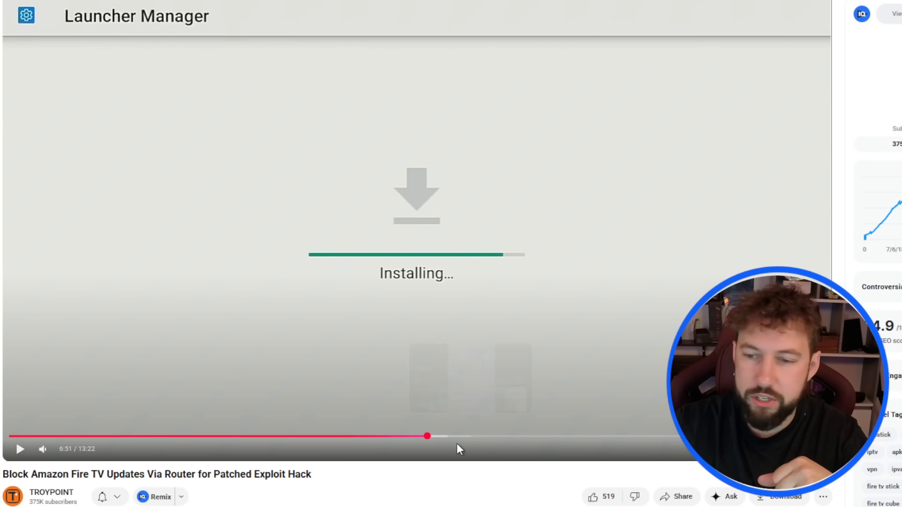
pyautogui.moveTo(434, 439)
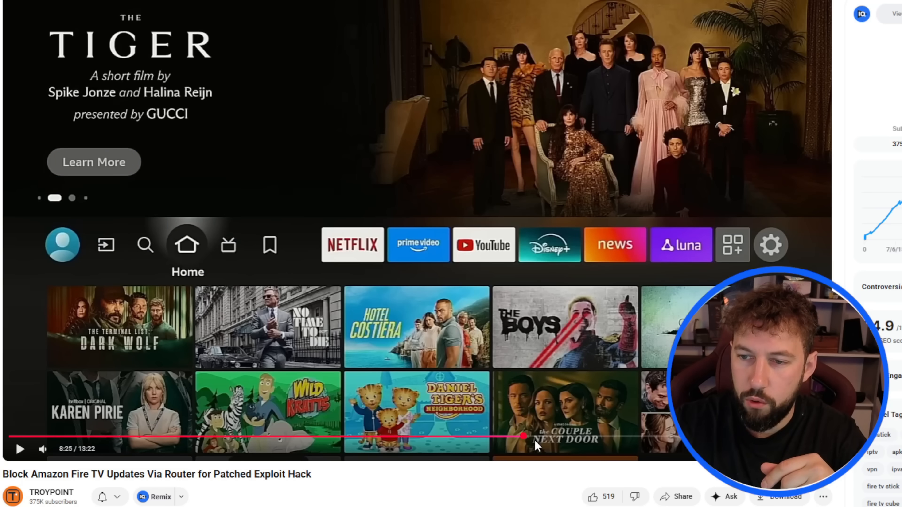
pyautogui.moveTo(520, 440); pyautogui.dragTo(563, 440)
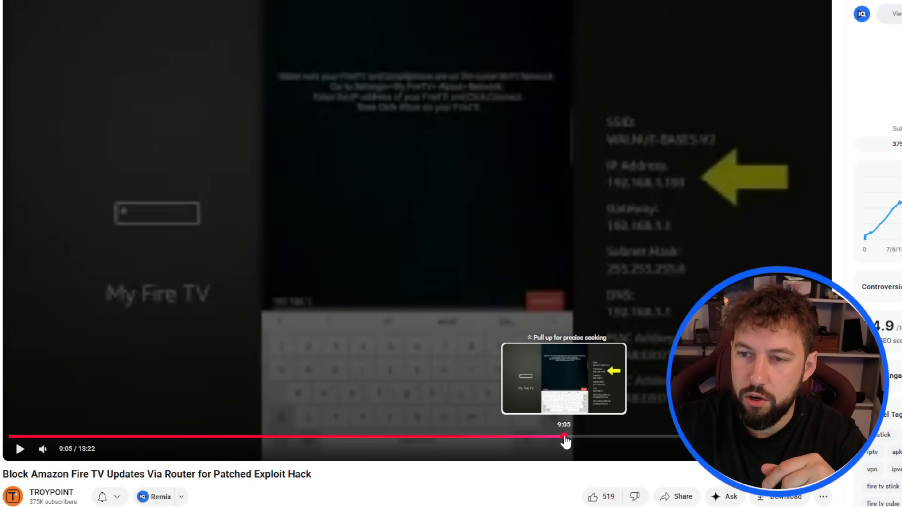
pyautogui.moveTo(566, 438); pyautogui.dragTo(610, 439)
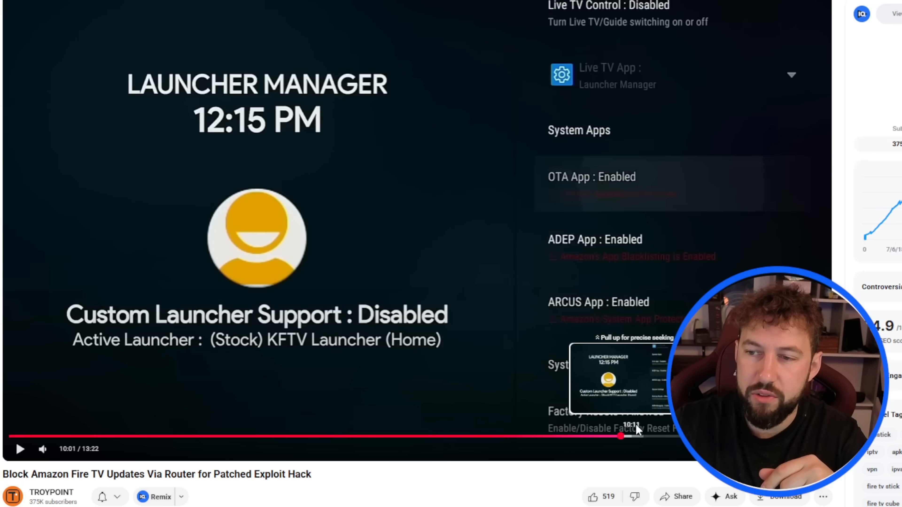
pyautogui.moveTo(644, 150)
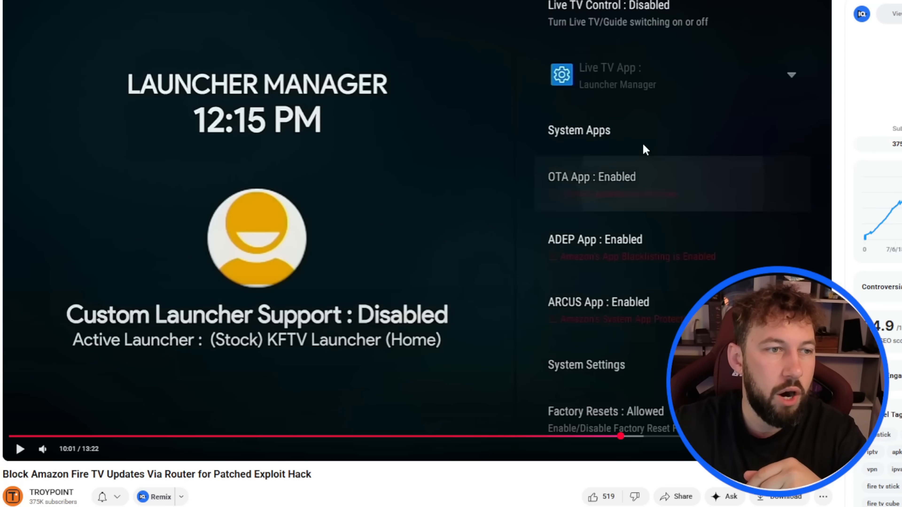
pyautogui.moveTo(624, 113)
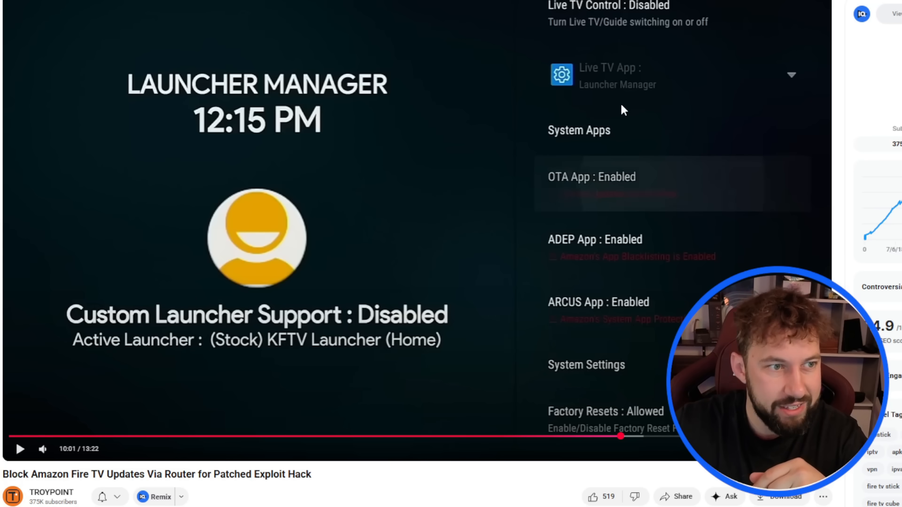
pyautogui.moveTo(497, 231)
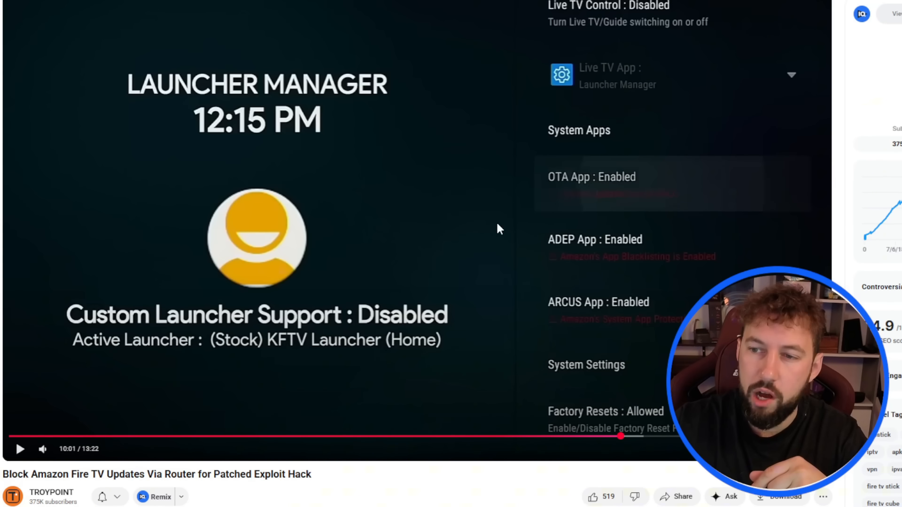
pyautogui.moveTo(589, 311)
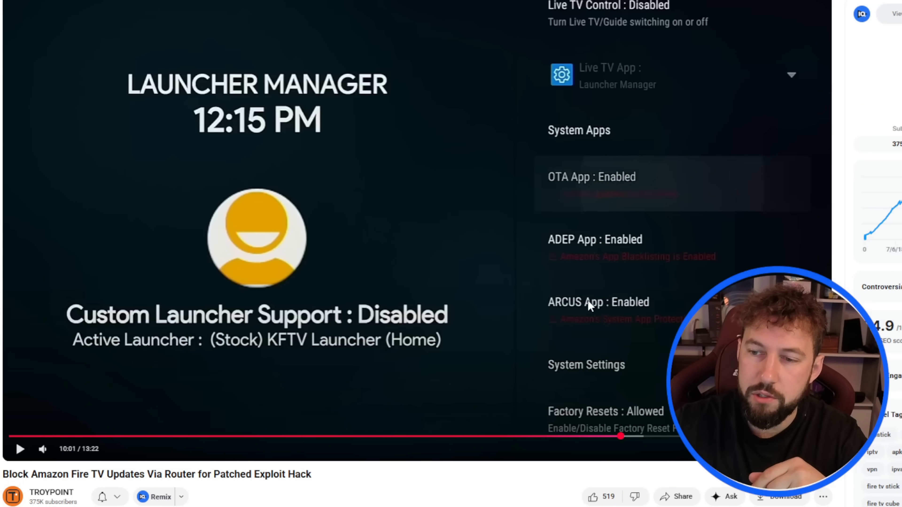
pyautogui.moveTo(570, 284)
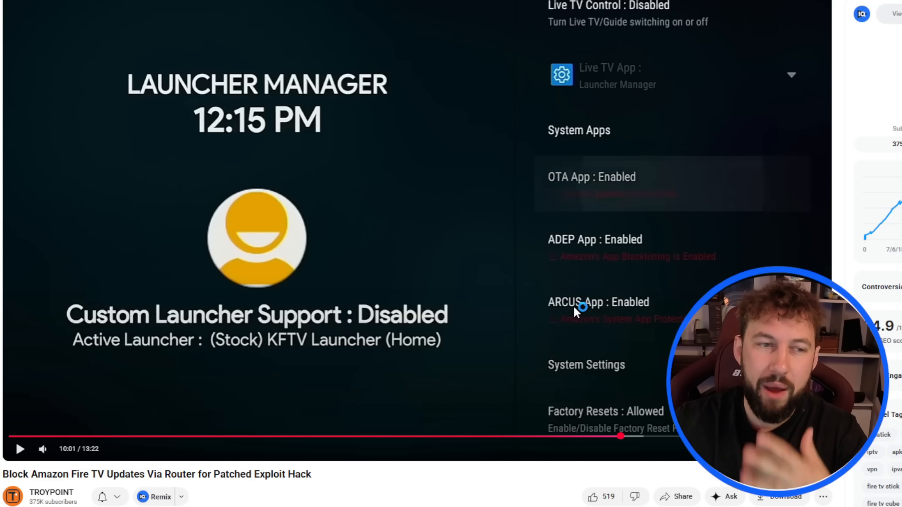
pyautogui.moveTo(567, 319)
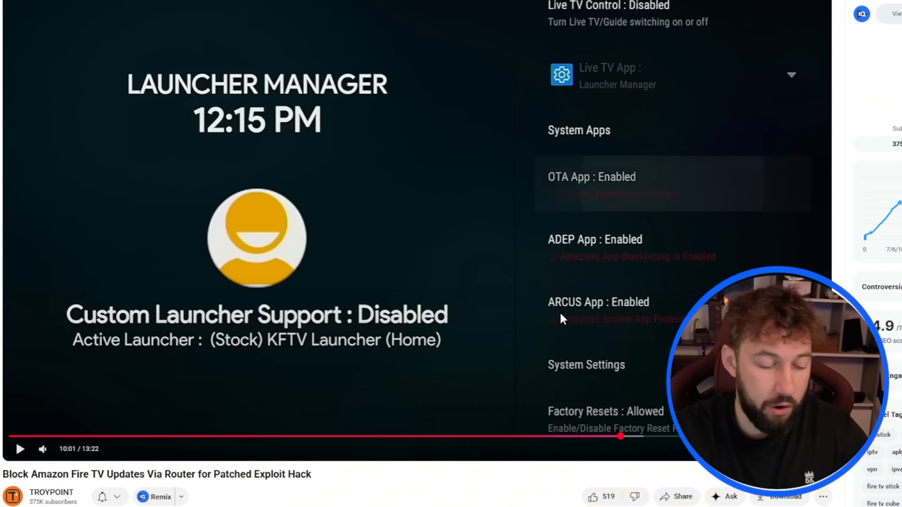
pyautogui.moveTo(498, 271)
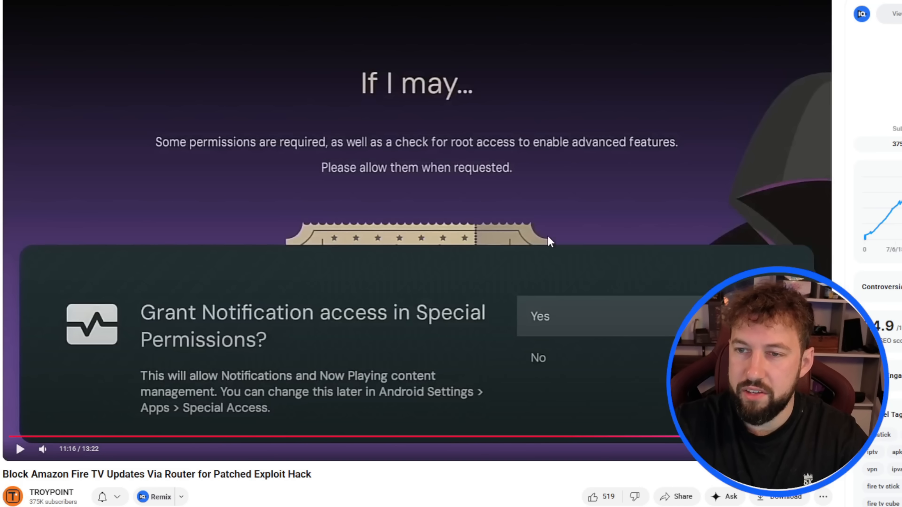
pyautogui.moveTo(318, 244)
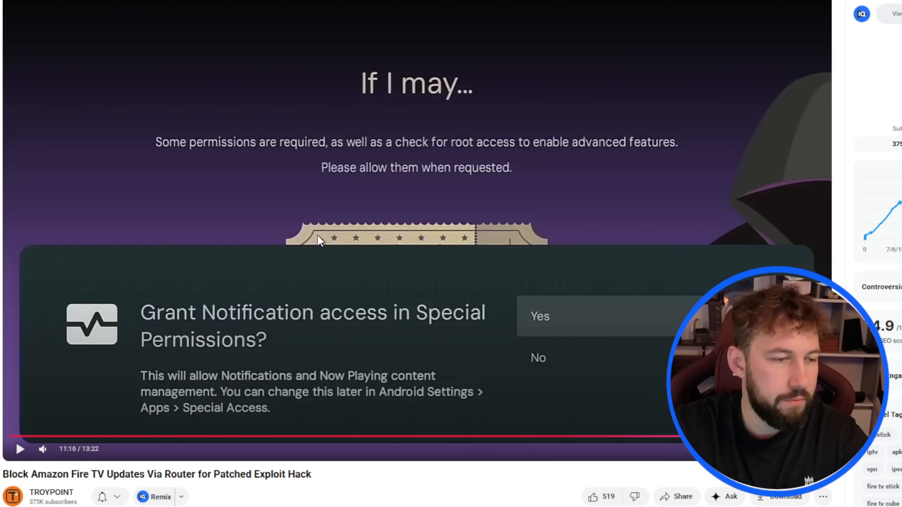
pyautogui.moveTo(278, 222)
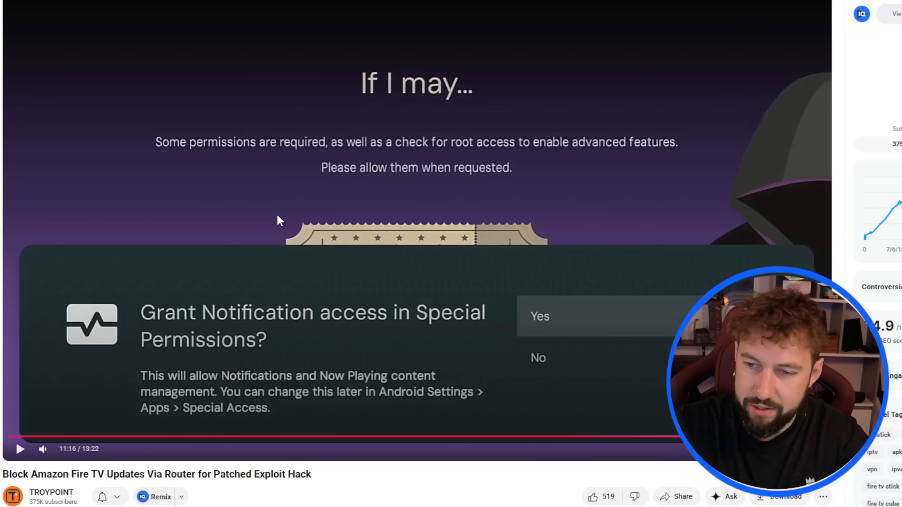
pyautogui.moveTo(308, 223)
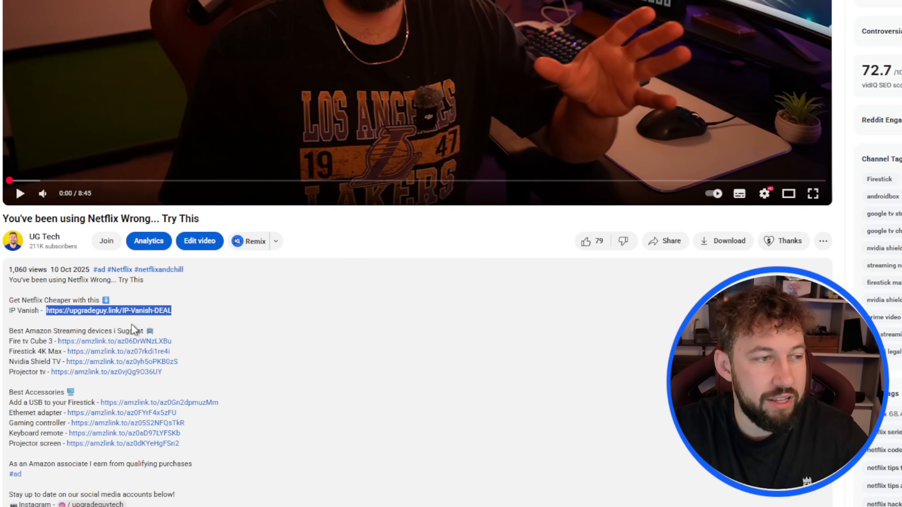
# Follow the IP Vanish deal link in the description to its $2.19/month offer page.
pyautogui.click(107, 310)
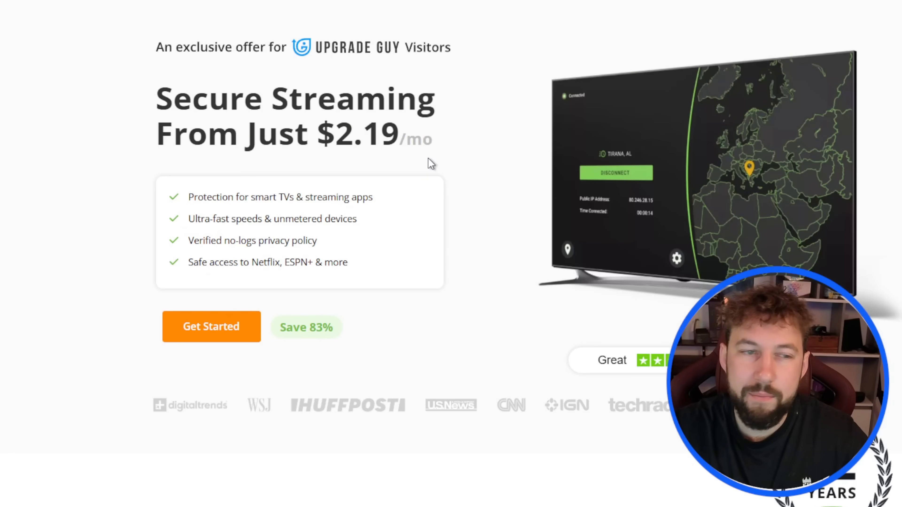
pyautogui.moveTo(391, 288)
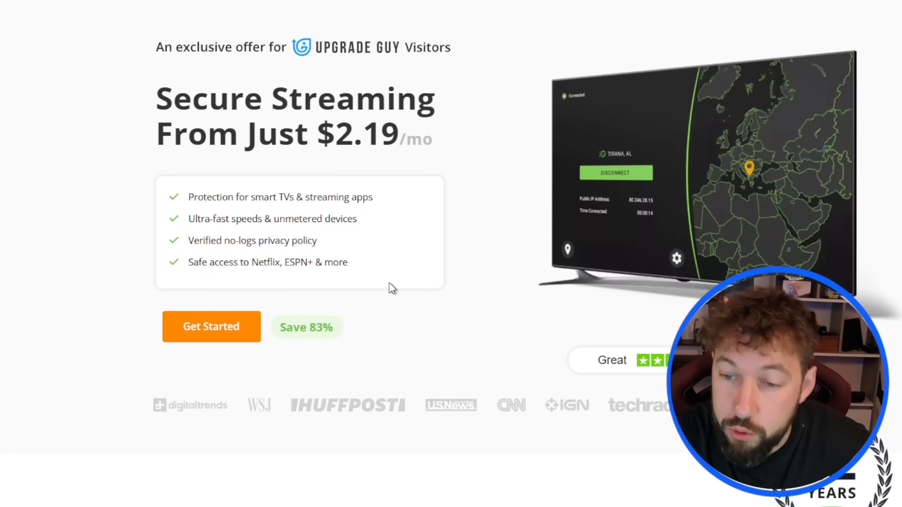
pyautogui.moveTo(464, 370)
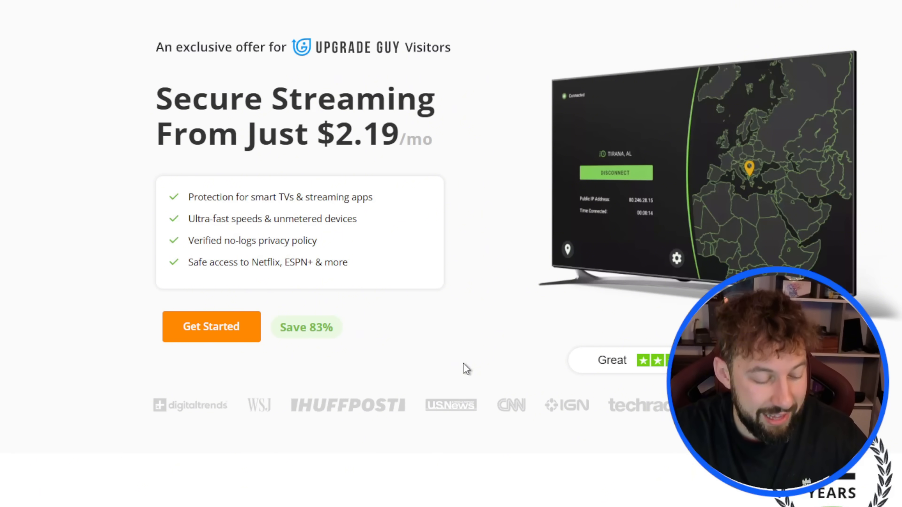
pyautogui.moveTo(469, 355)
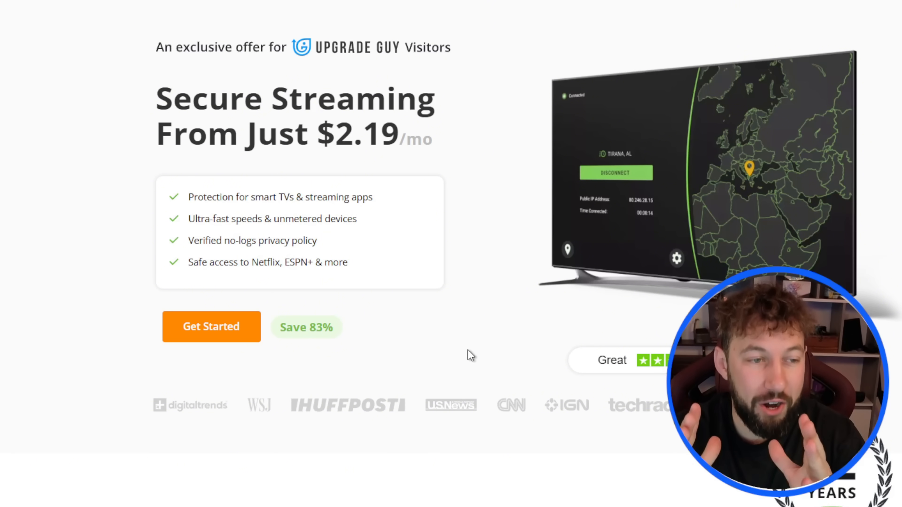
pyautogui.moveTo(527, 325)
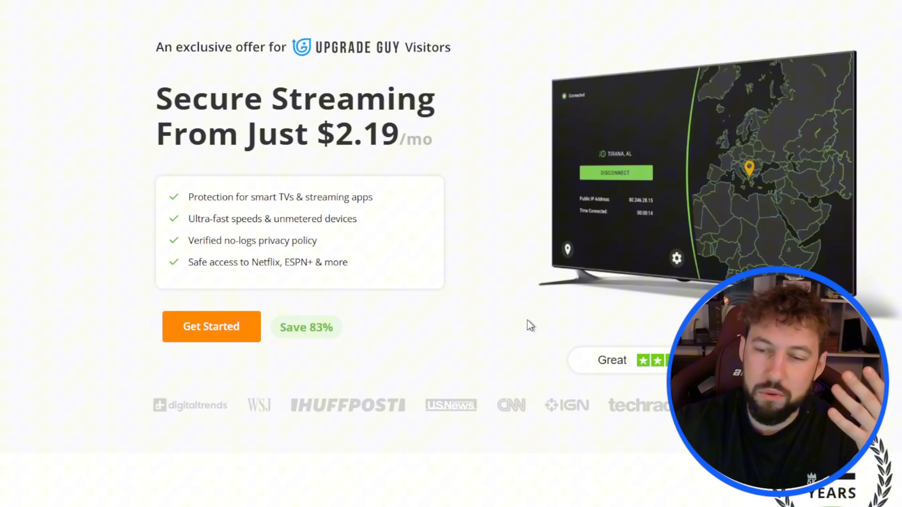
pyautogui.moveTo(513, 358)
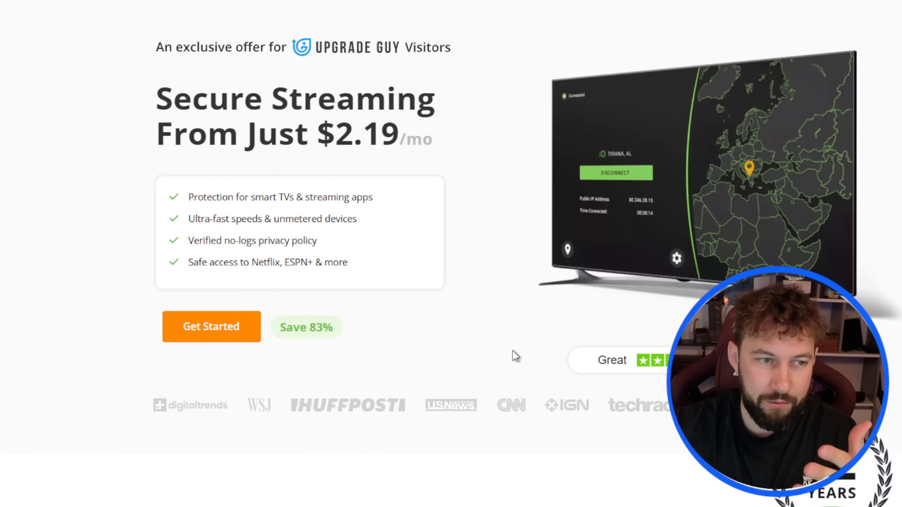
# Scroll the IPVanish page to its plans: Monthly $12.99/mo and 2-Year $2.19/mo, saving 83%.
pyautogui.scroll(-3)
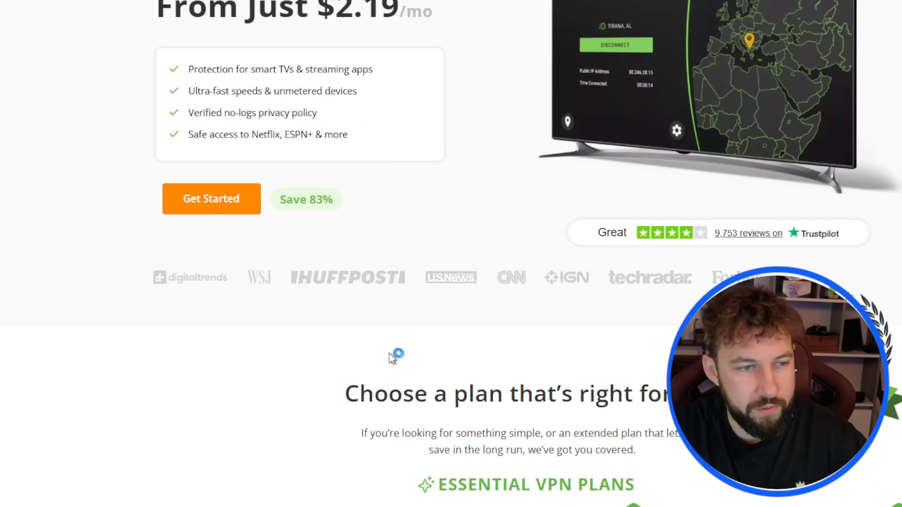
pyautogui.scroll(-3)
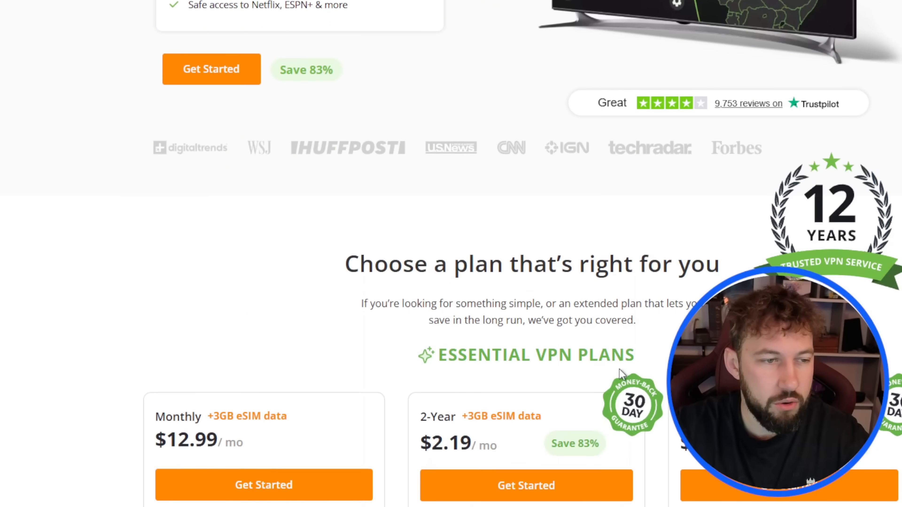
pyautogui.scroll(-3)
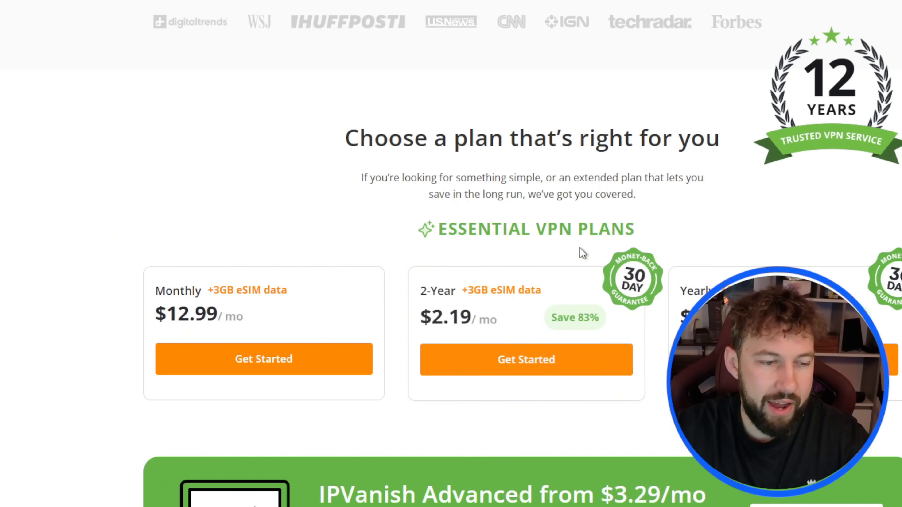
pyautogui.moveTo(409, 323)
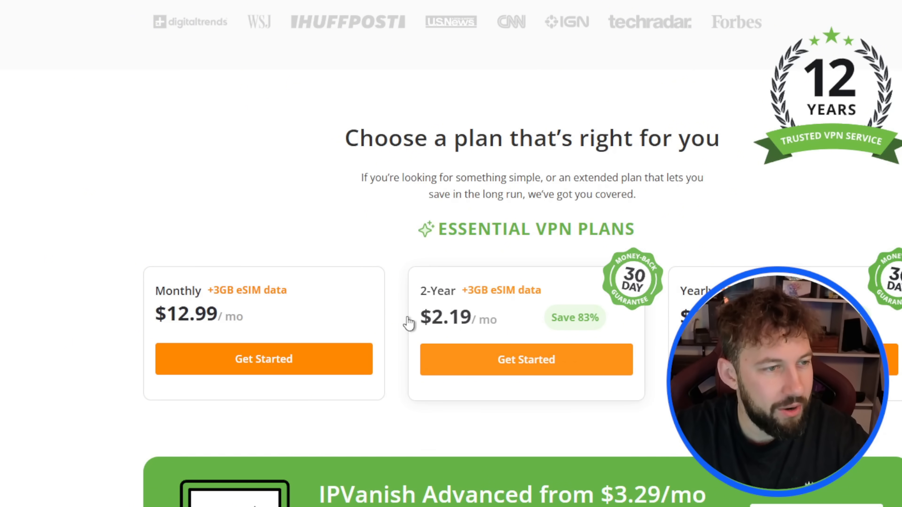
pyautogui.moveTo(495, 265)
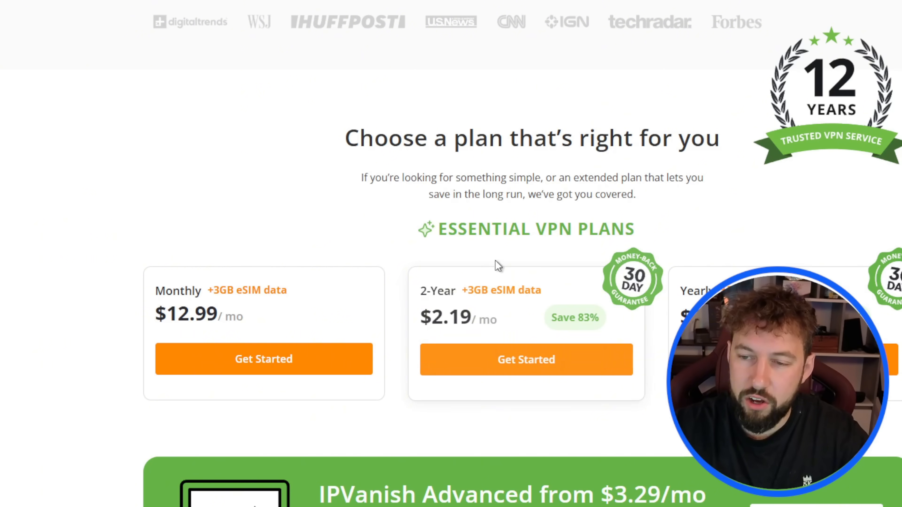
pyautogui.moveTo(565, 334)
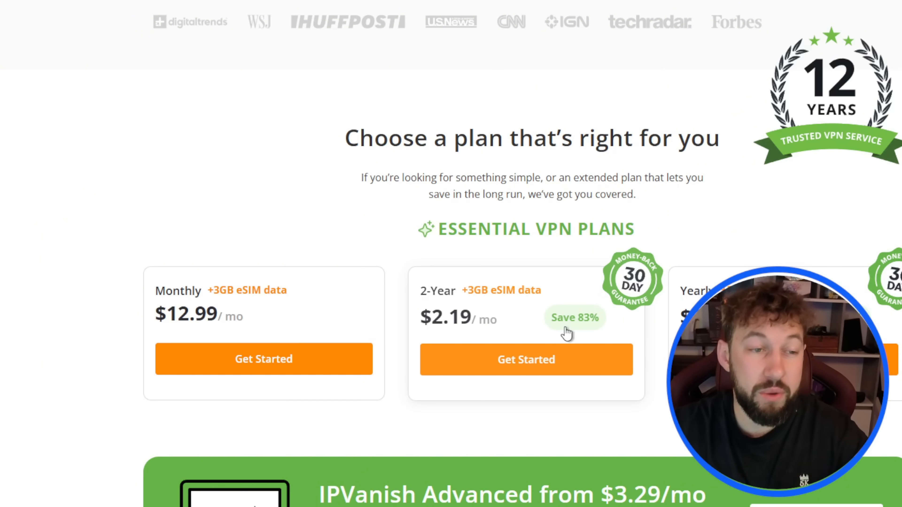
pyautogui.moveTo(634, 323)
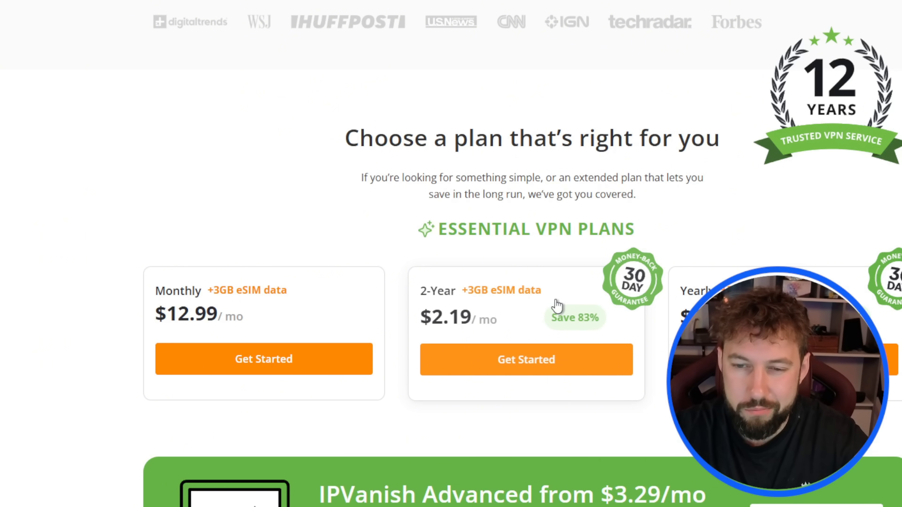
pyautogui.moveTo(546, 313)
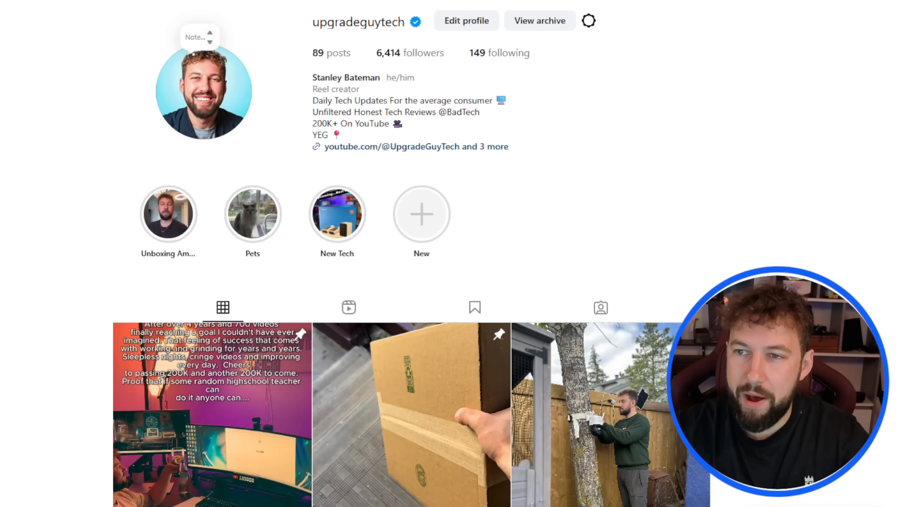
# Scroll the creator's Instagram profile to show its story highlights and pinned posts.
pyautogui.scroll(-3)
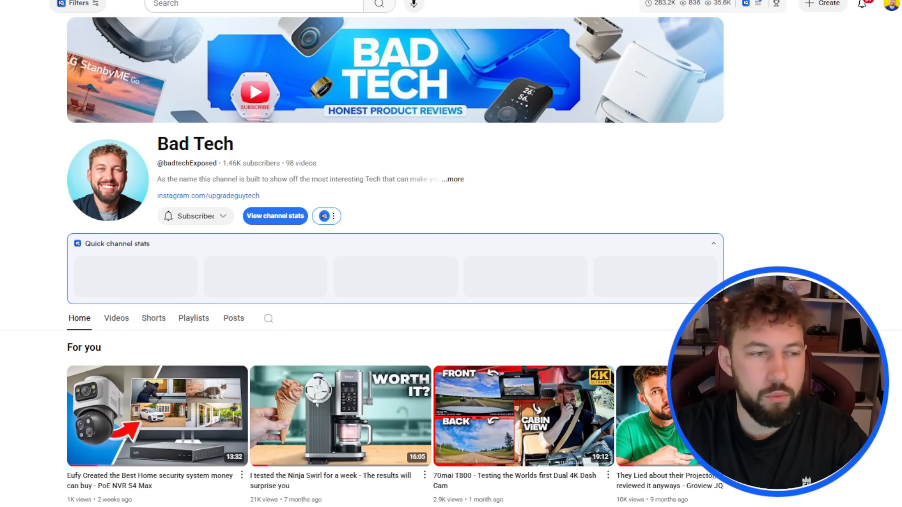
# Scroll down the Bad Tech channel's Videos tab through its grid of latest uploads.
pyautogui.scroll(-3)
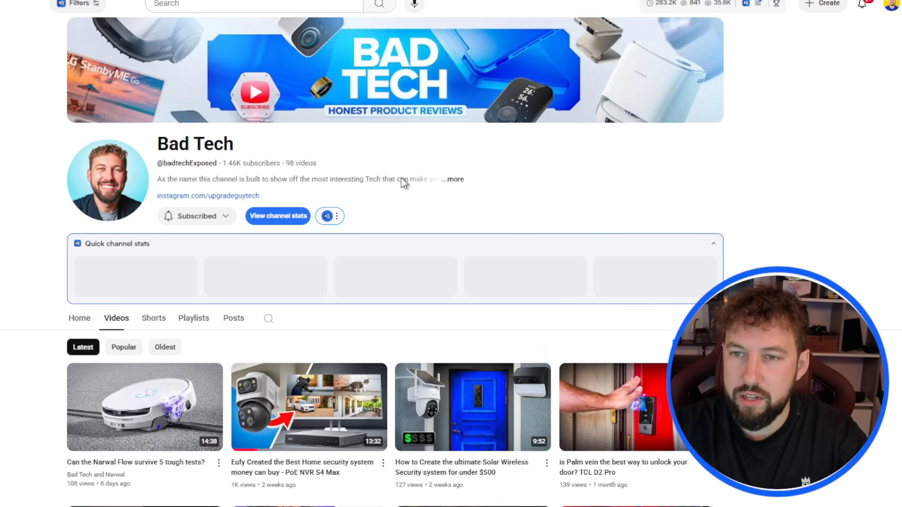
pyautogui.scroll(-3)
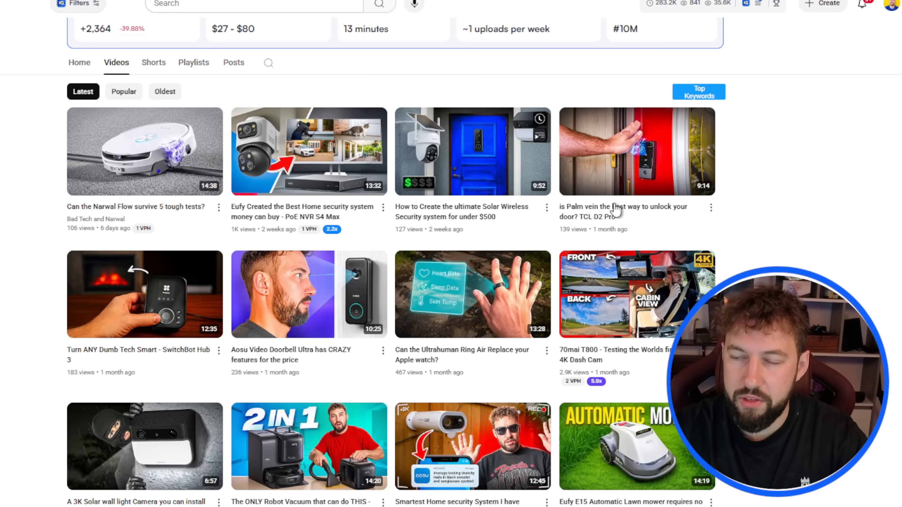
pyautogui.moveTo(294, 339)
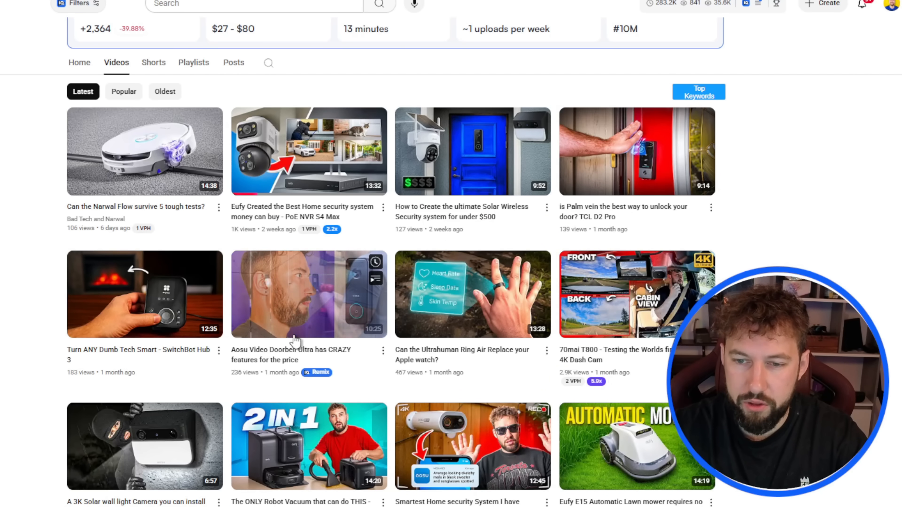